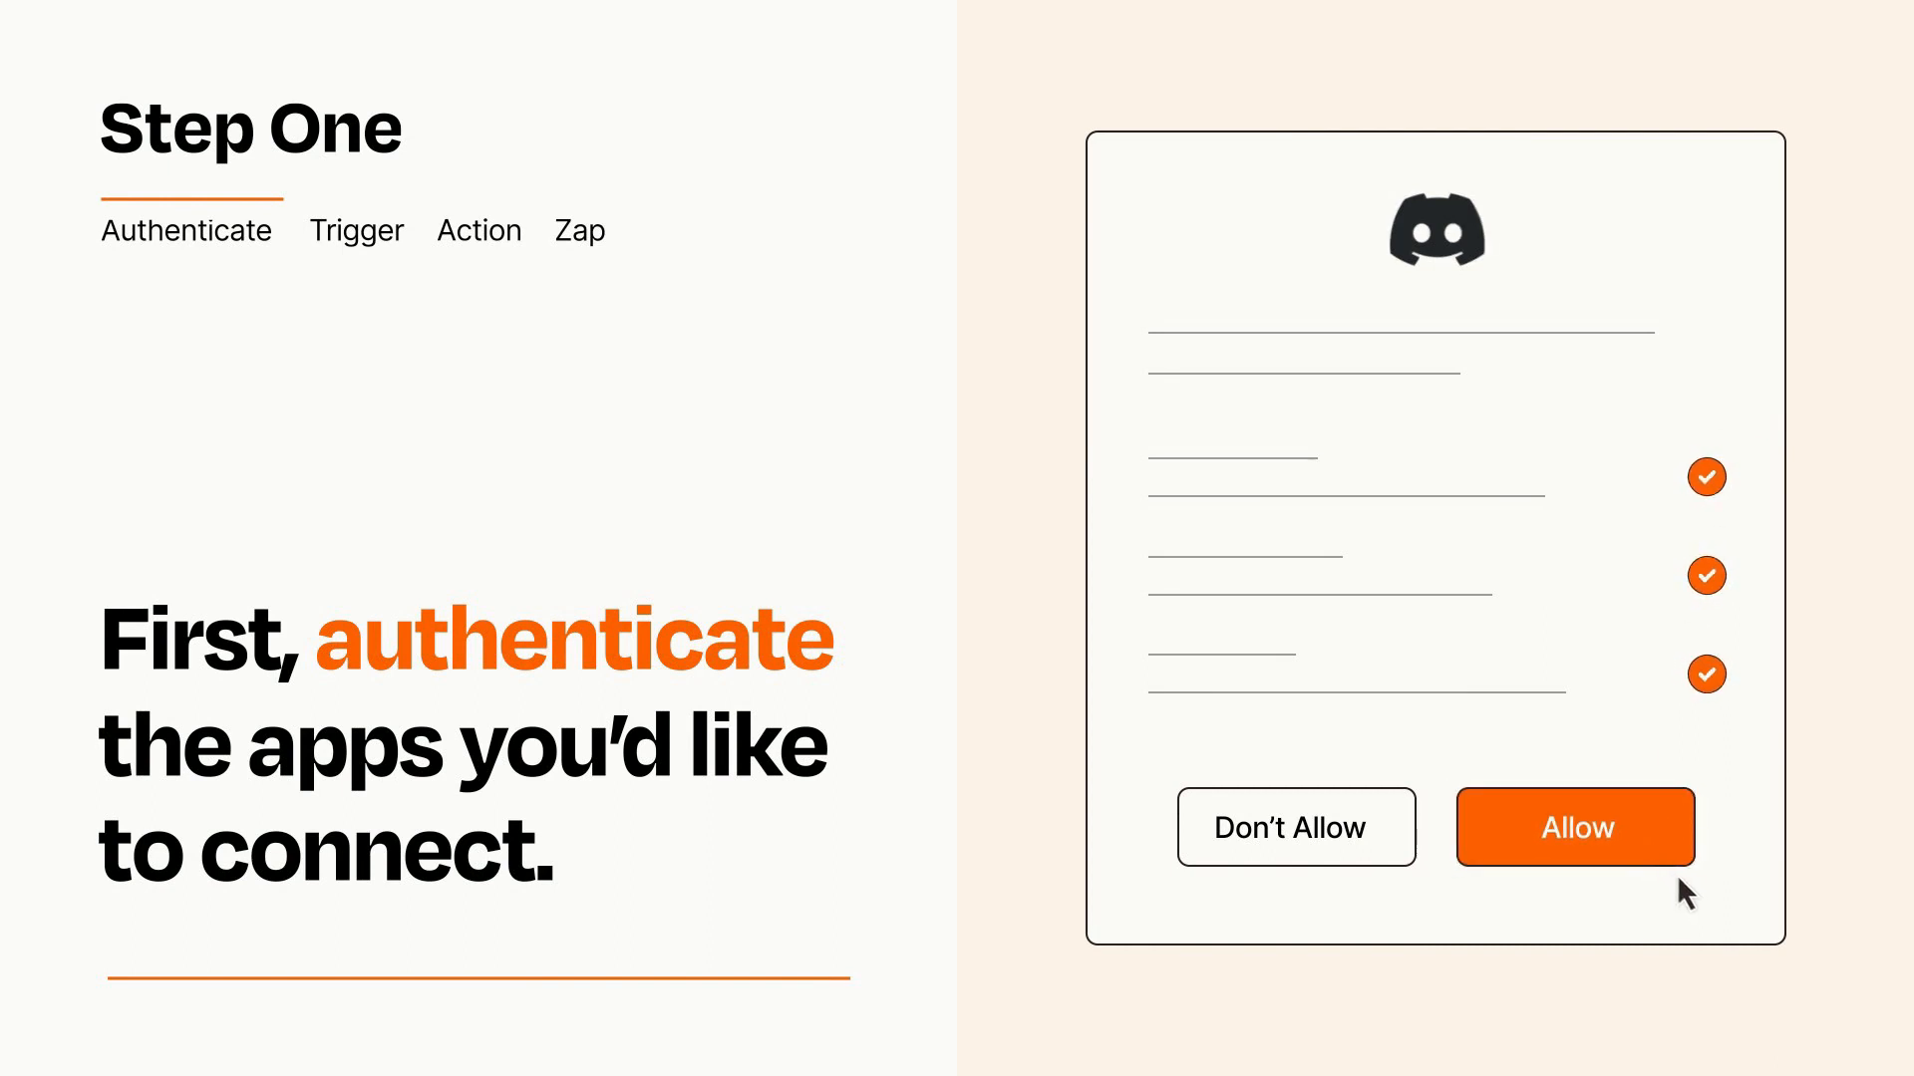
Step: Allow Discord access to the account and begin choosing the trigger app and event
click(1572, 825)
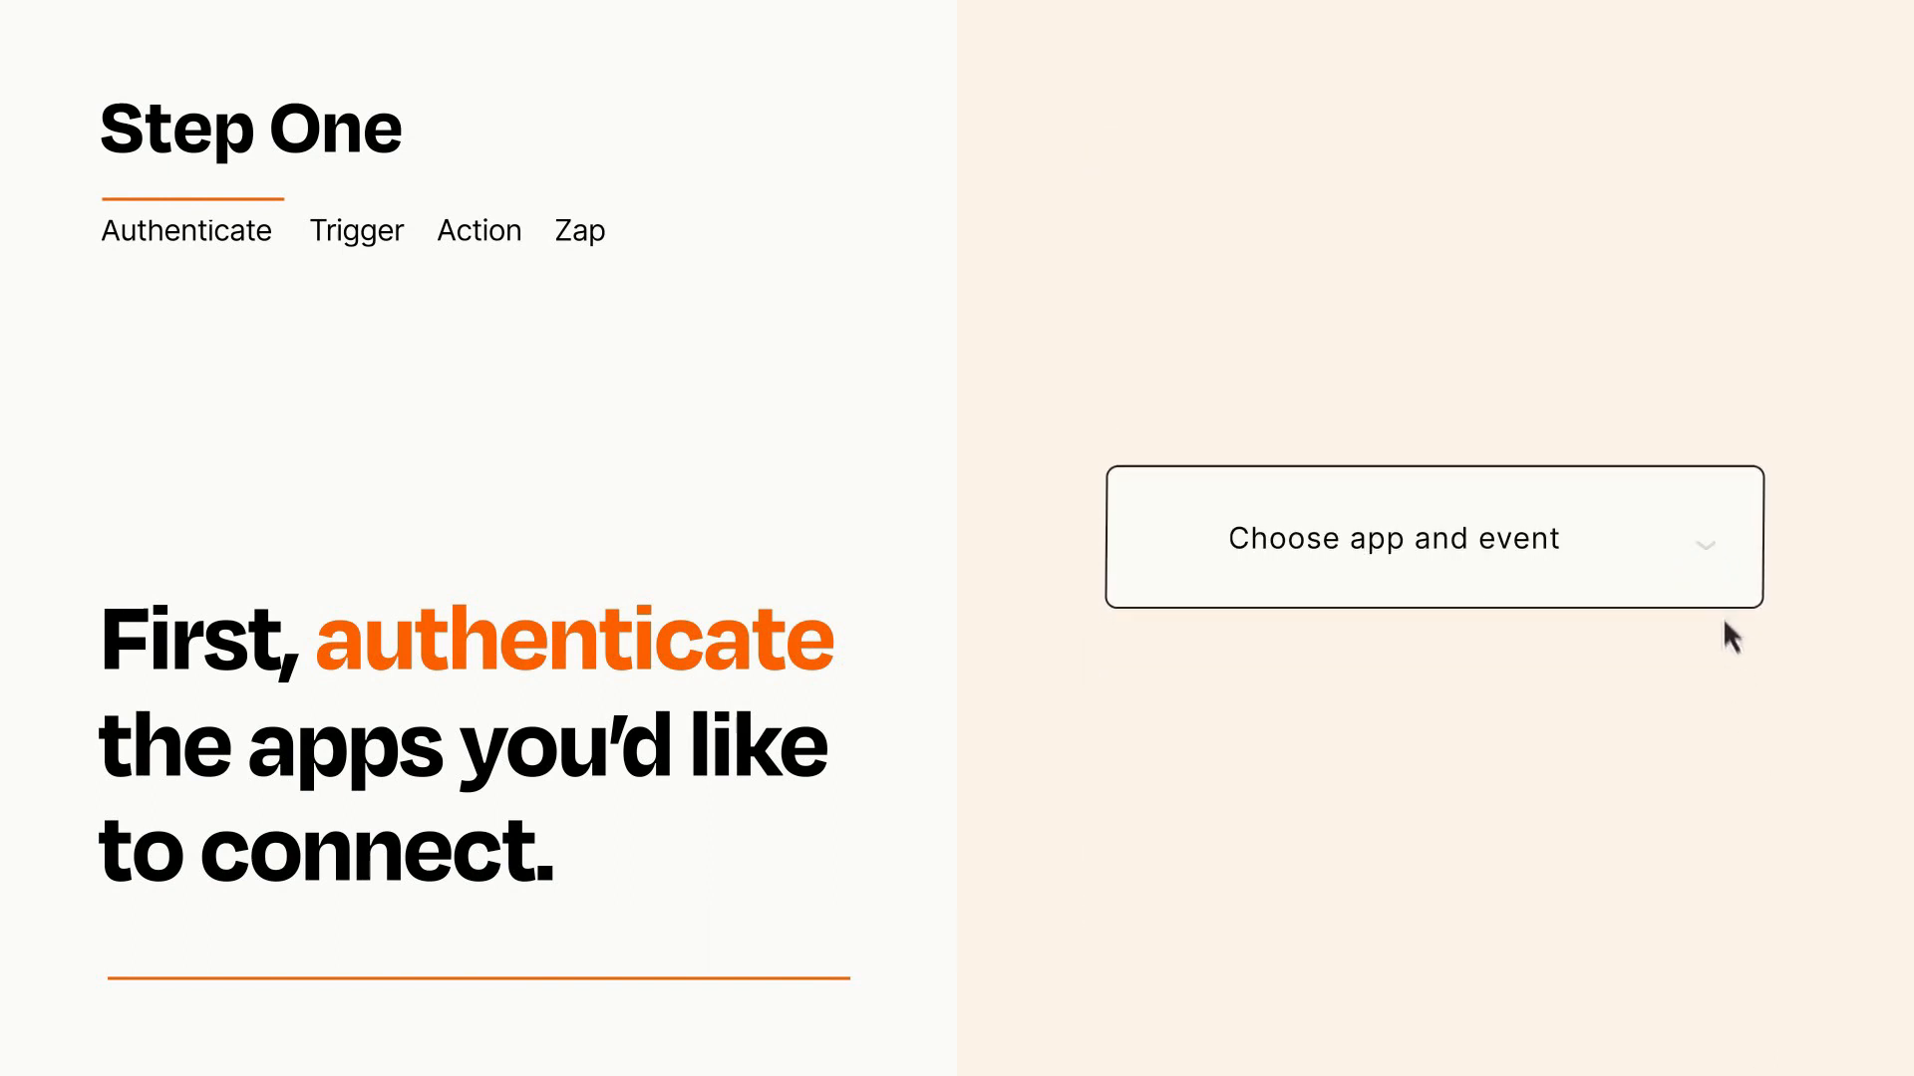
click(1393, 538)
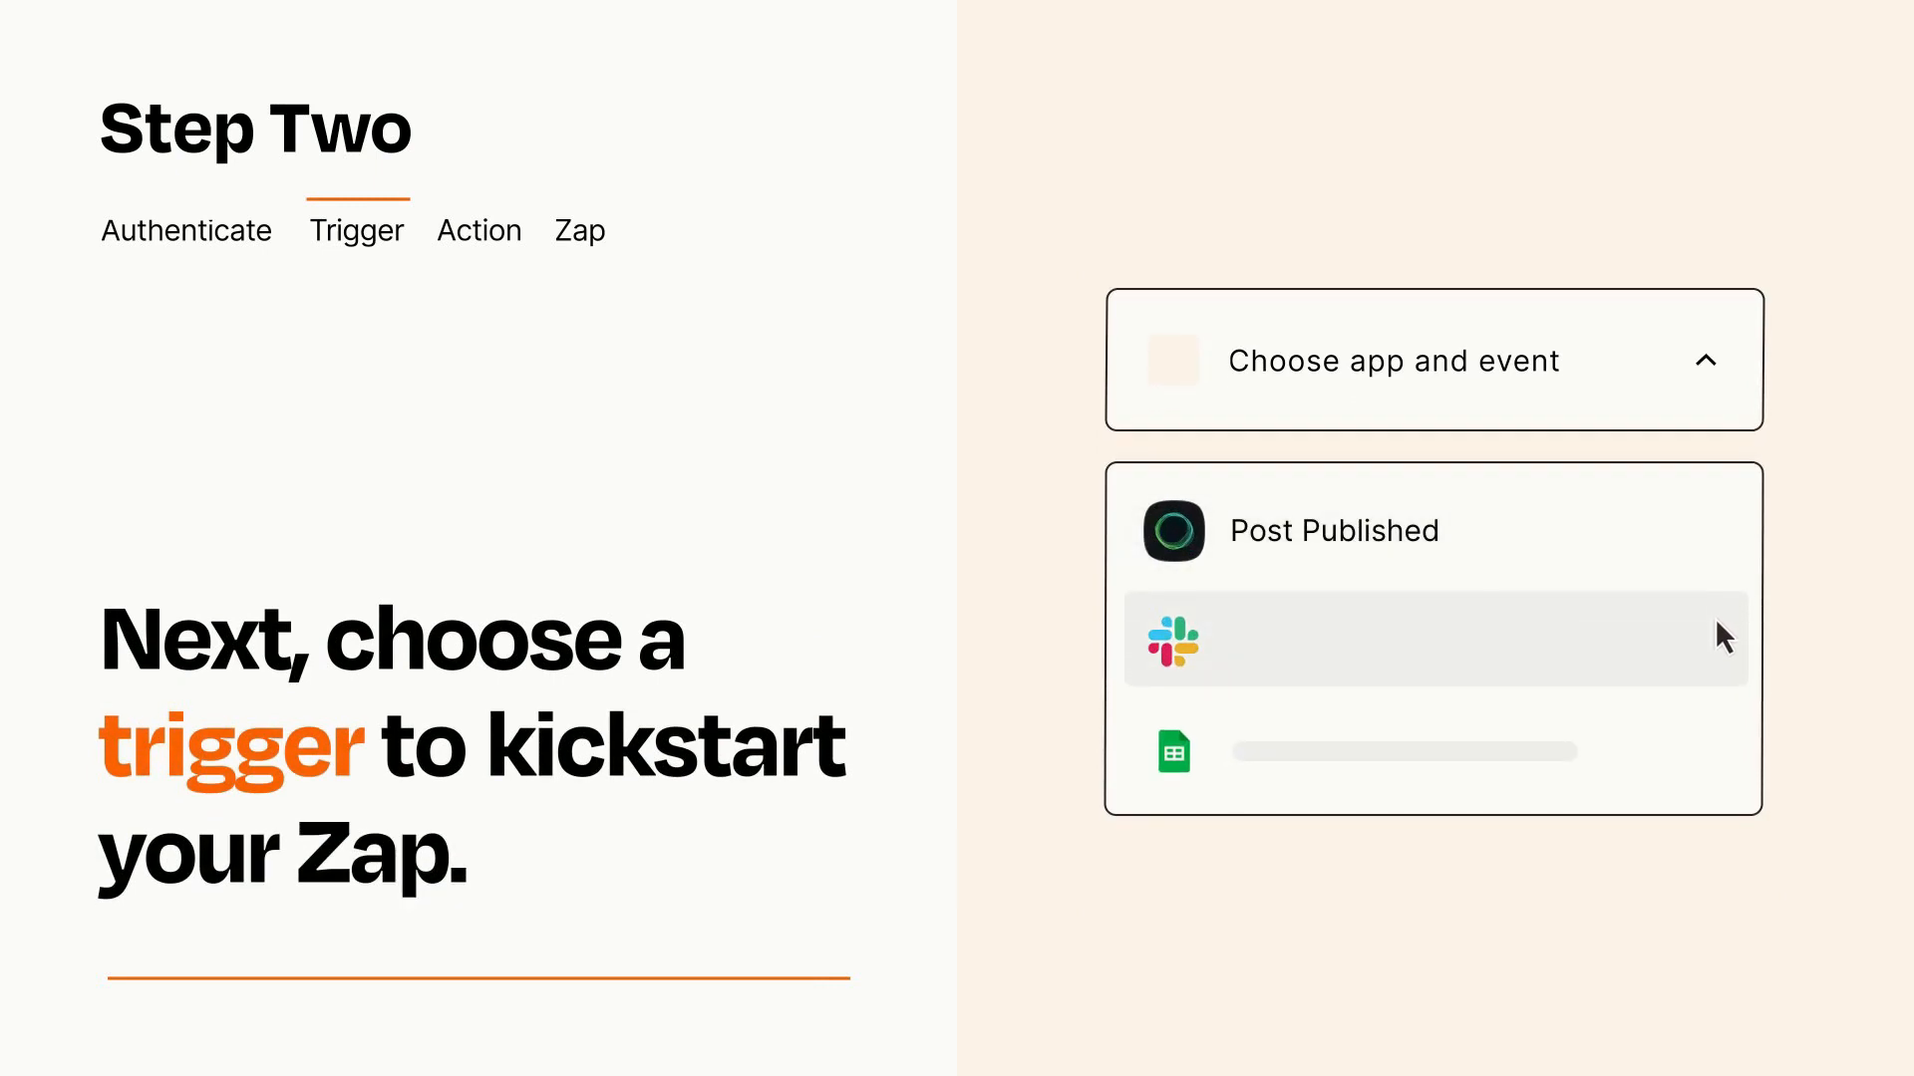
mouse_move(1722, 762)
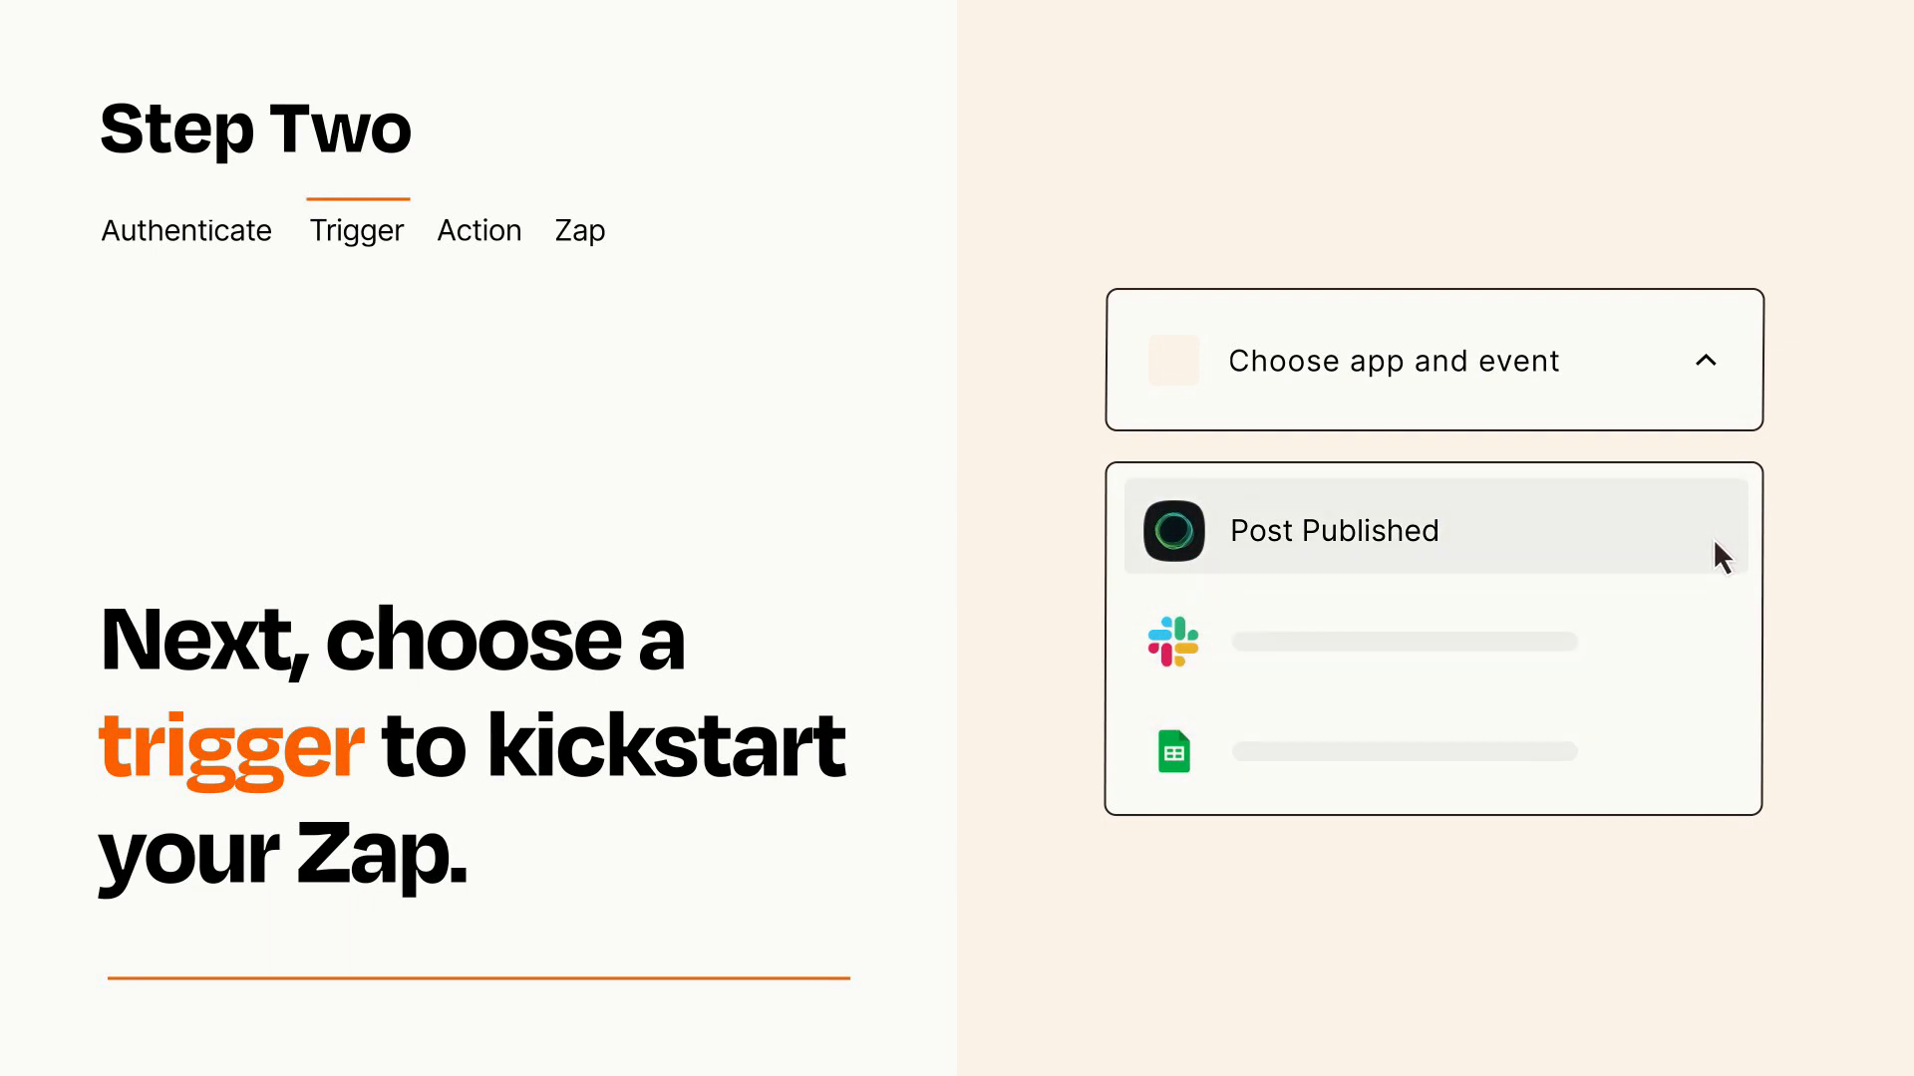
Step: Select Post Published as the Zap trigger and add an action step after it
click(1334, 530)
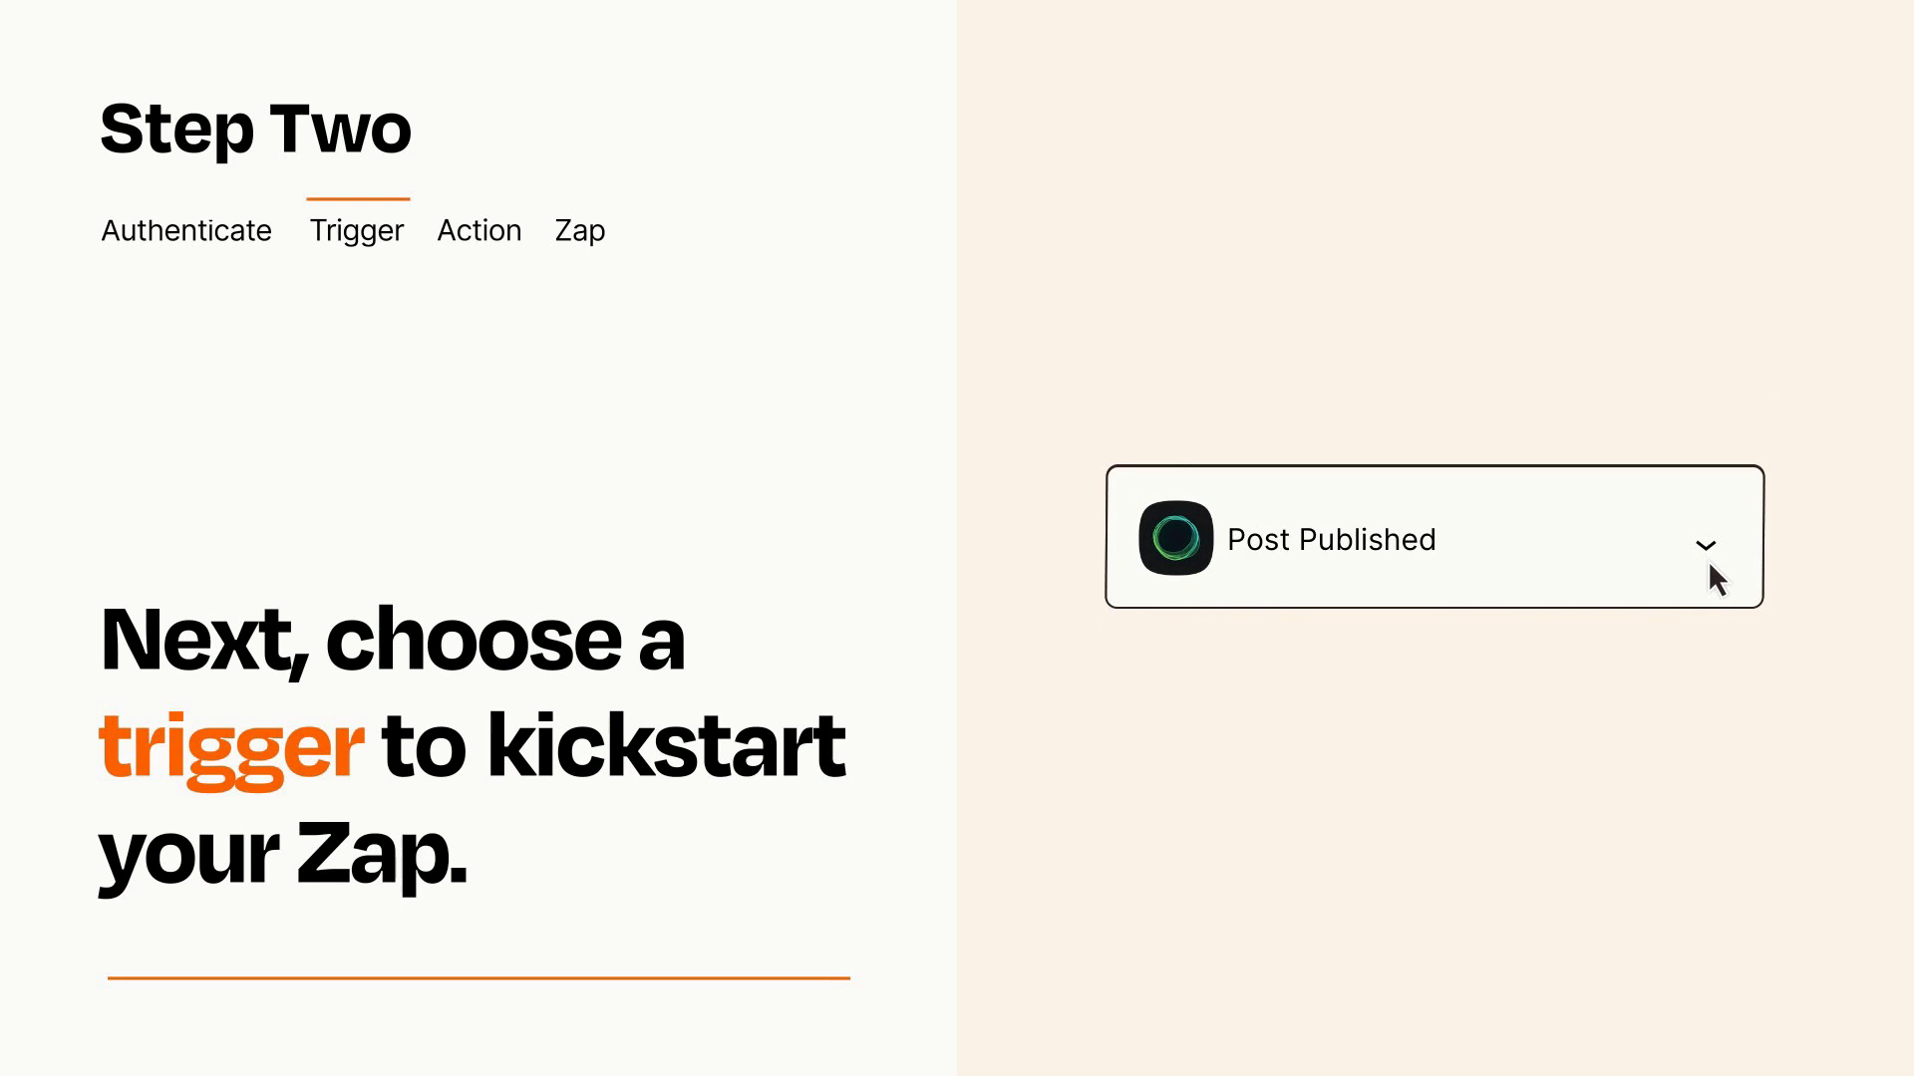
mouse_move(1736, 570)
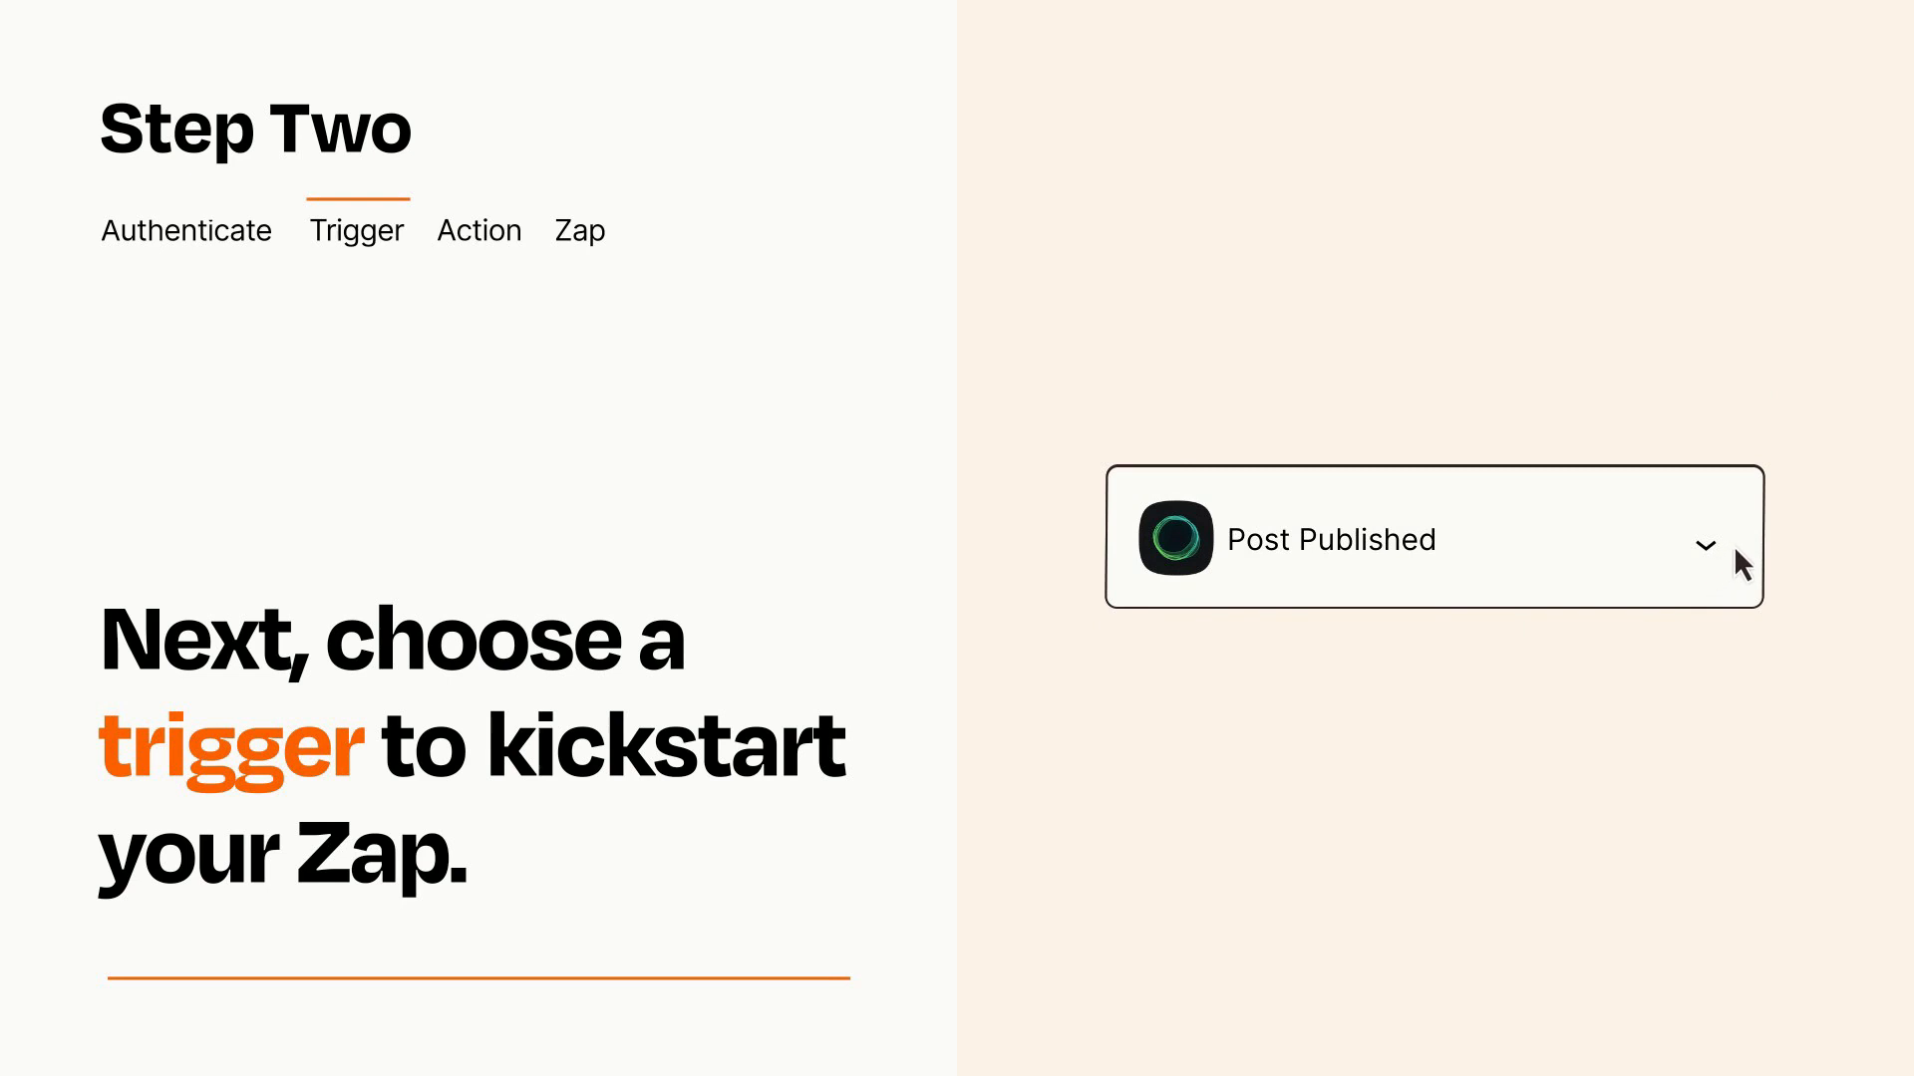
mouse_move(1732, 550)
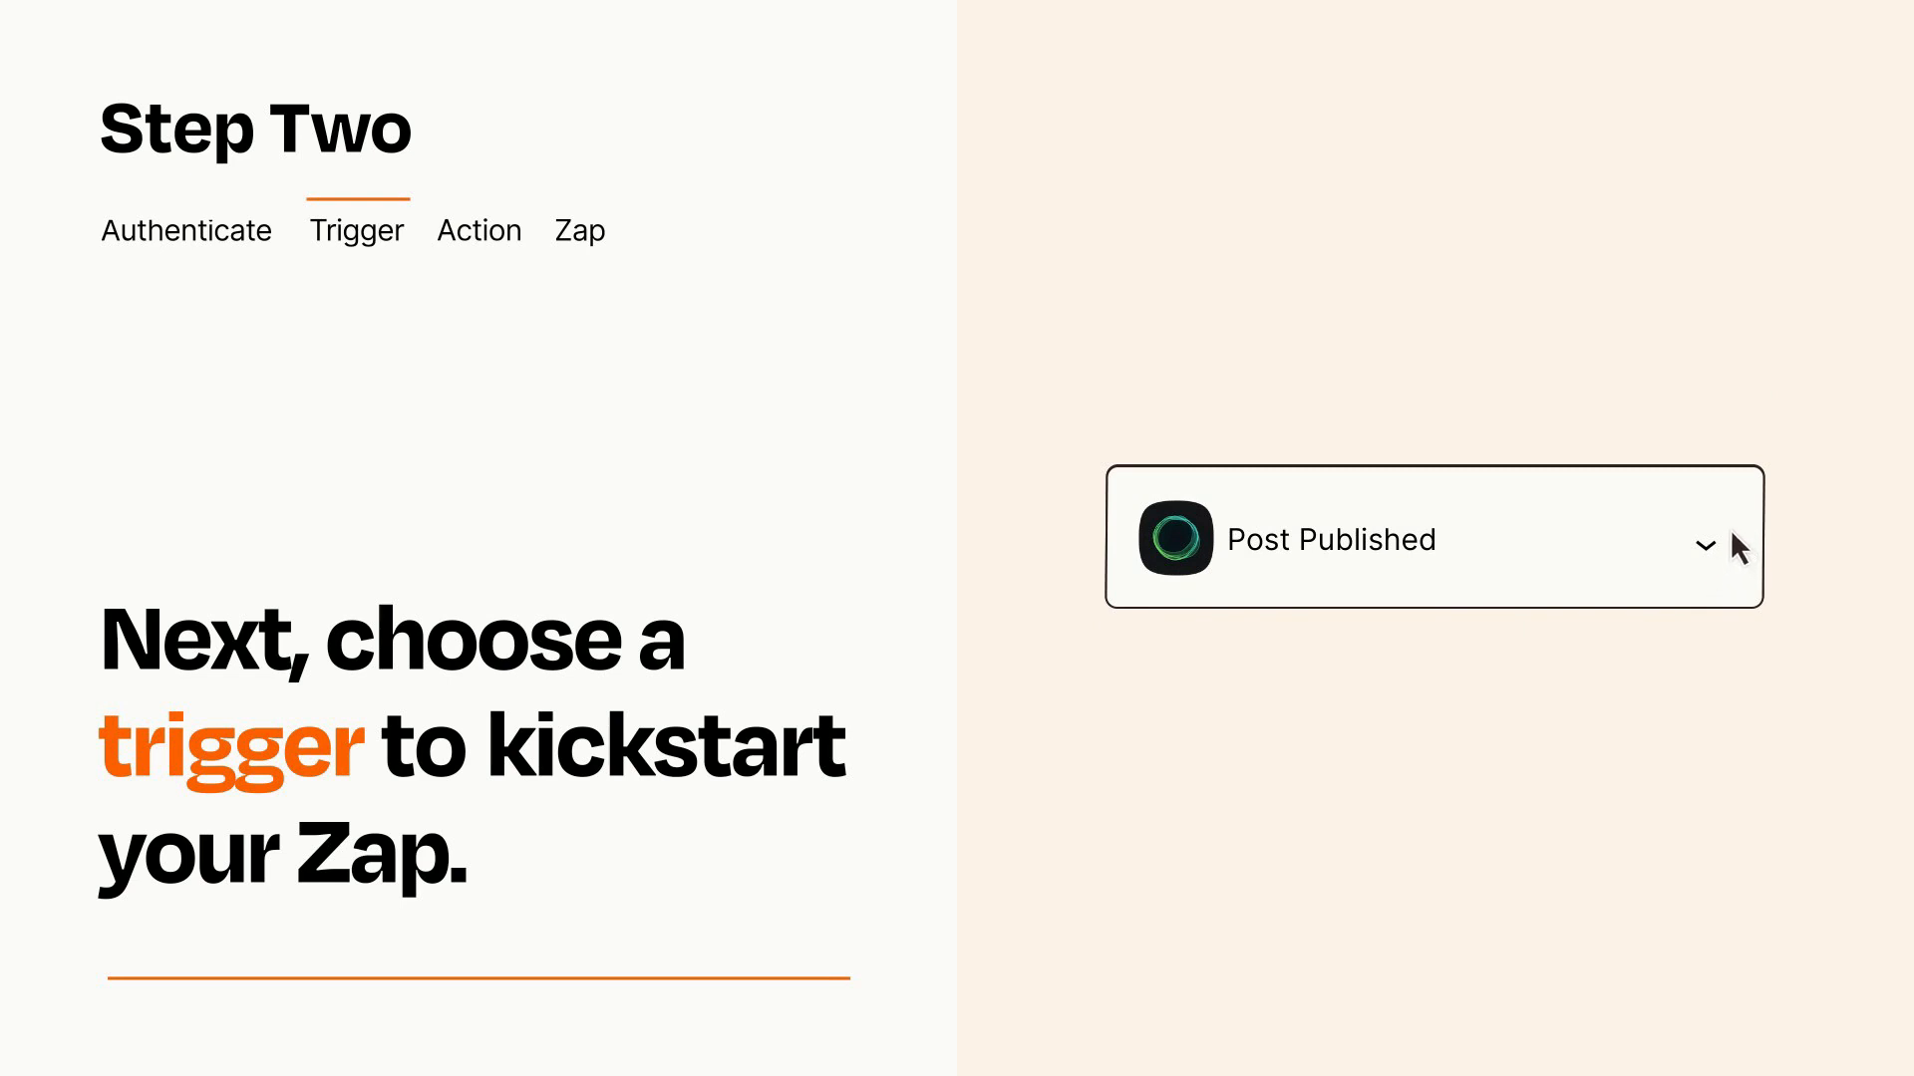
click(478, 232)
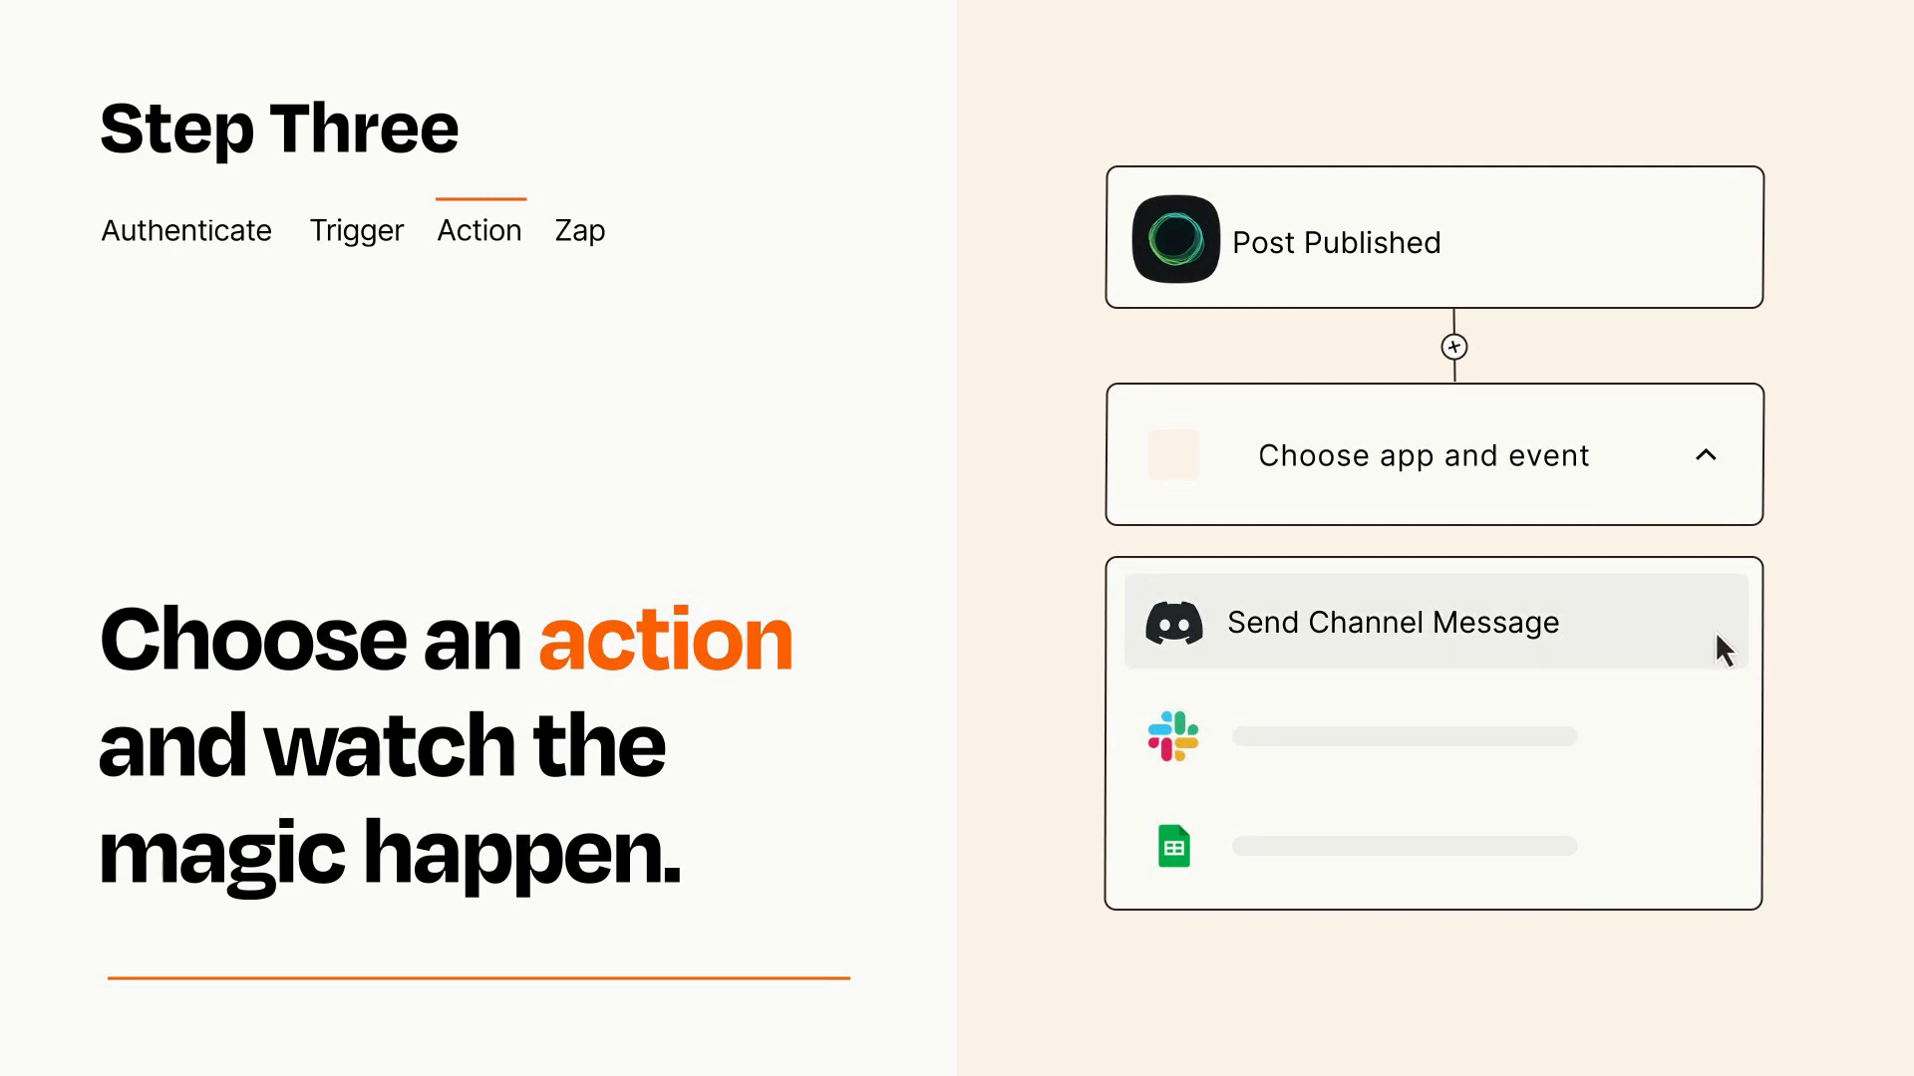
Step: Set Discord Send Channel Message as the action and publish the Zap
click(1391, 622)
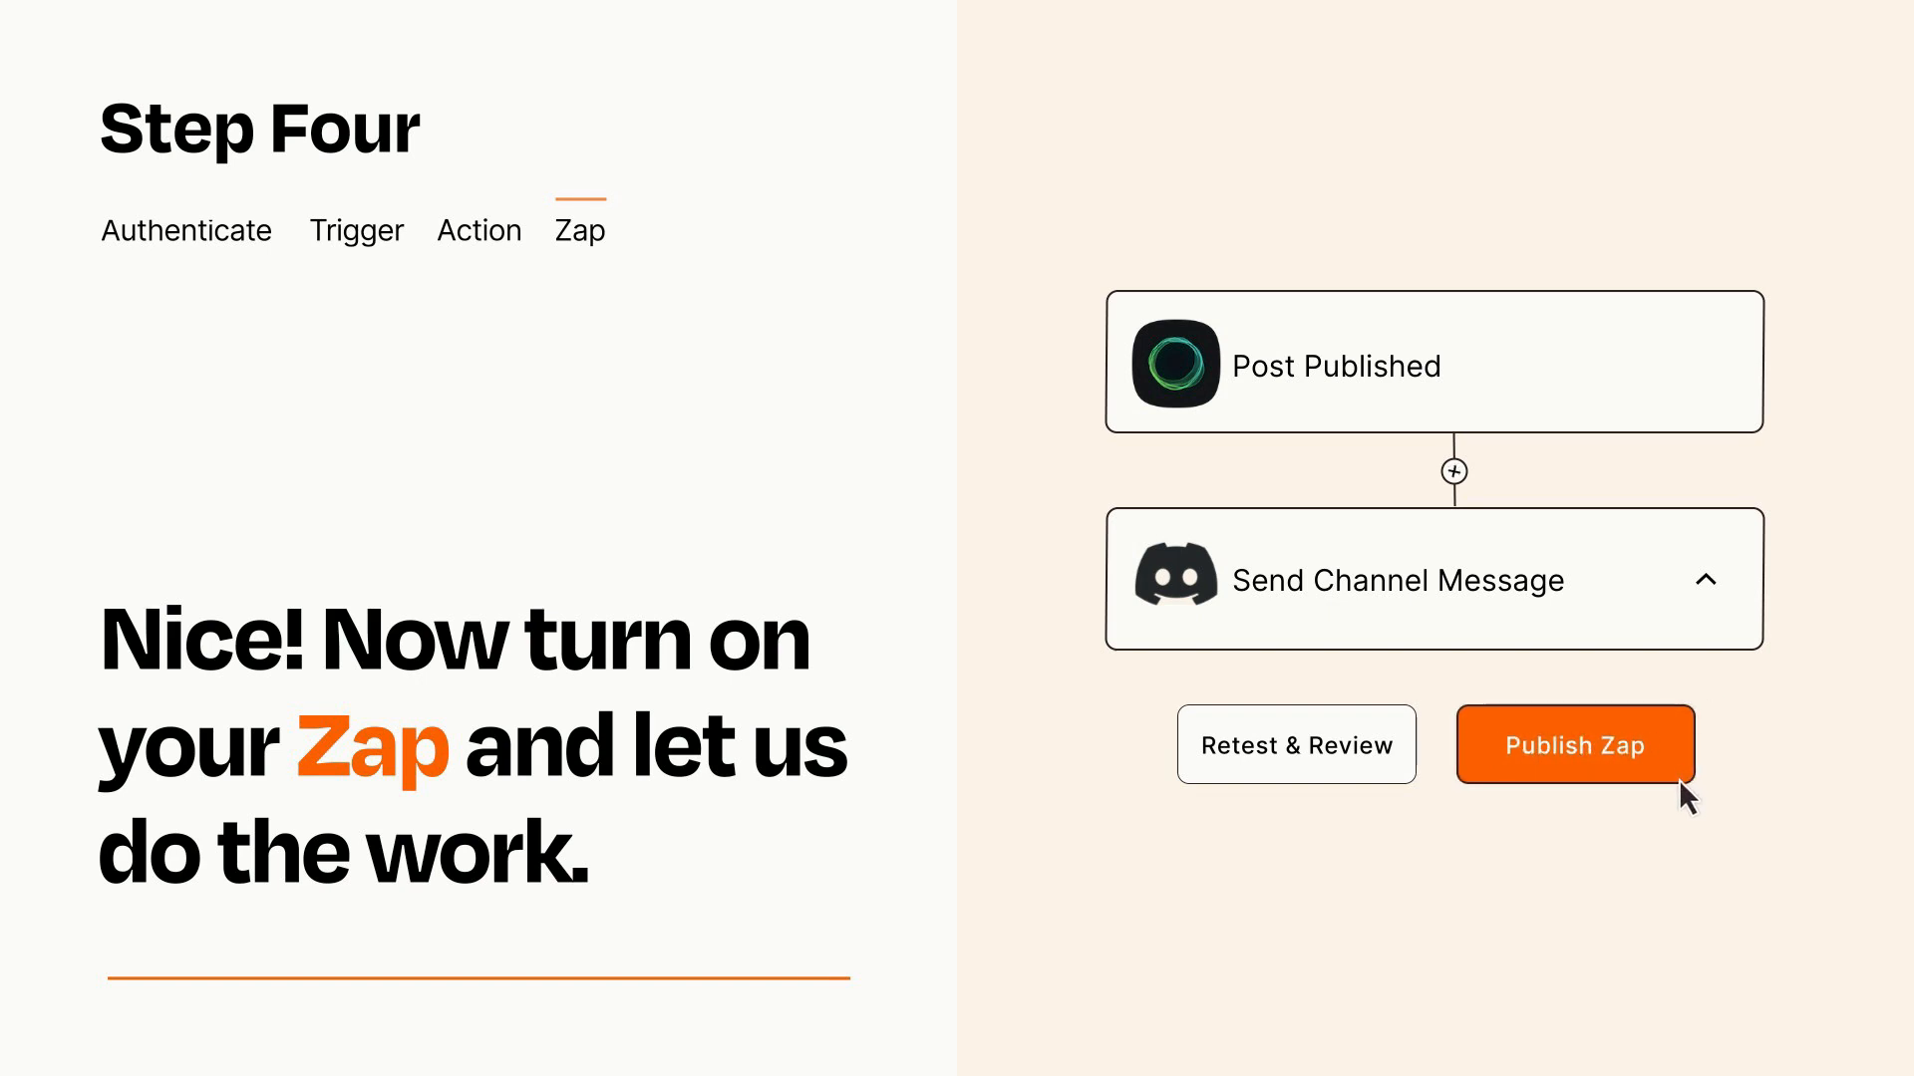
click(1573, 744)
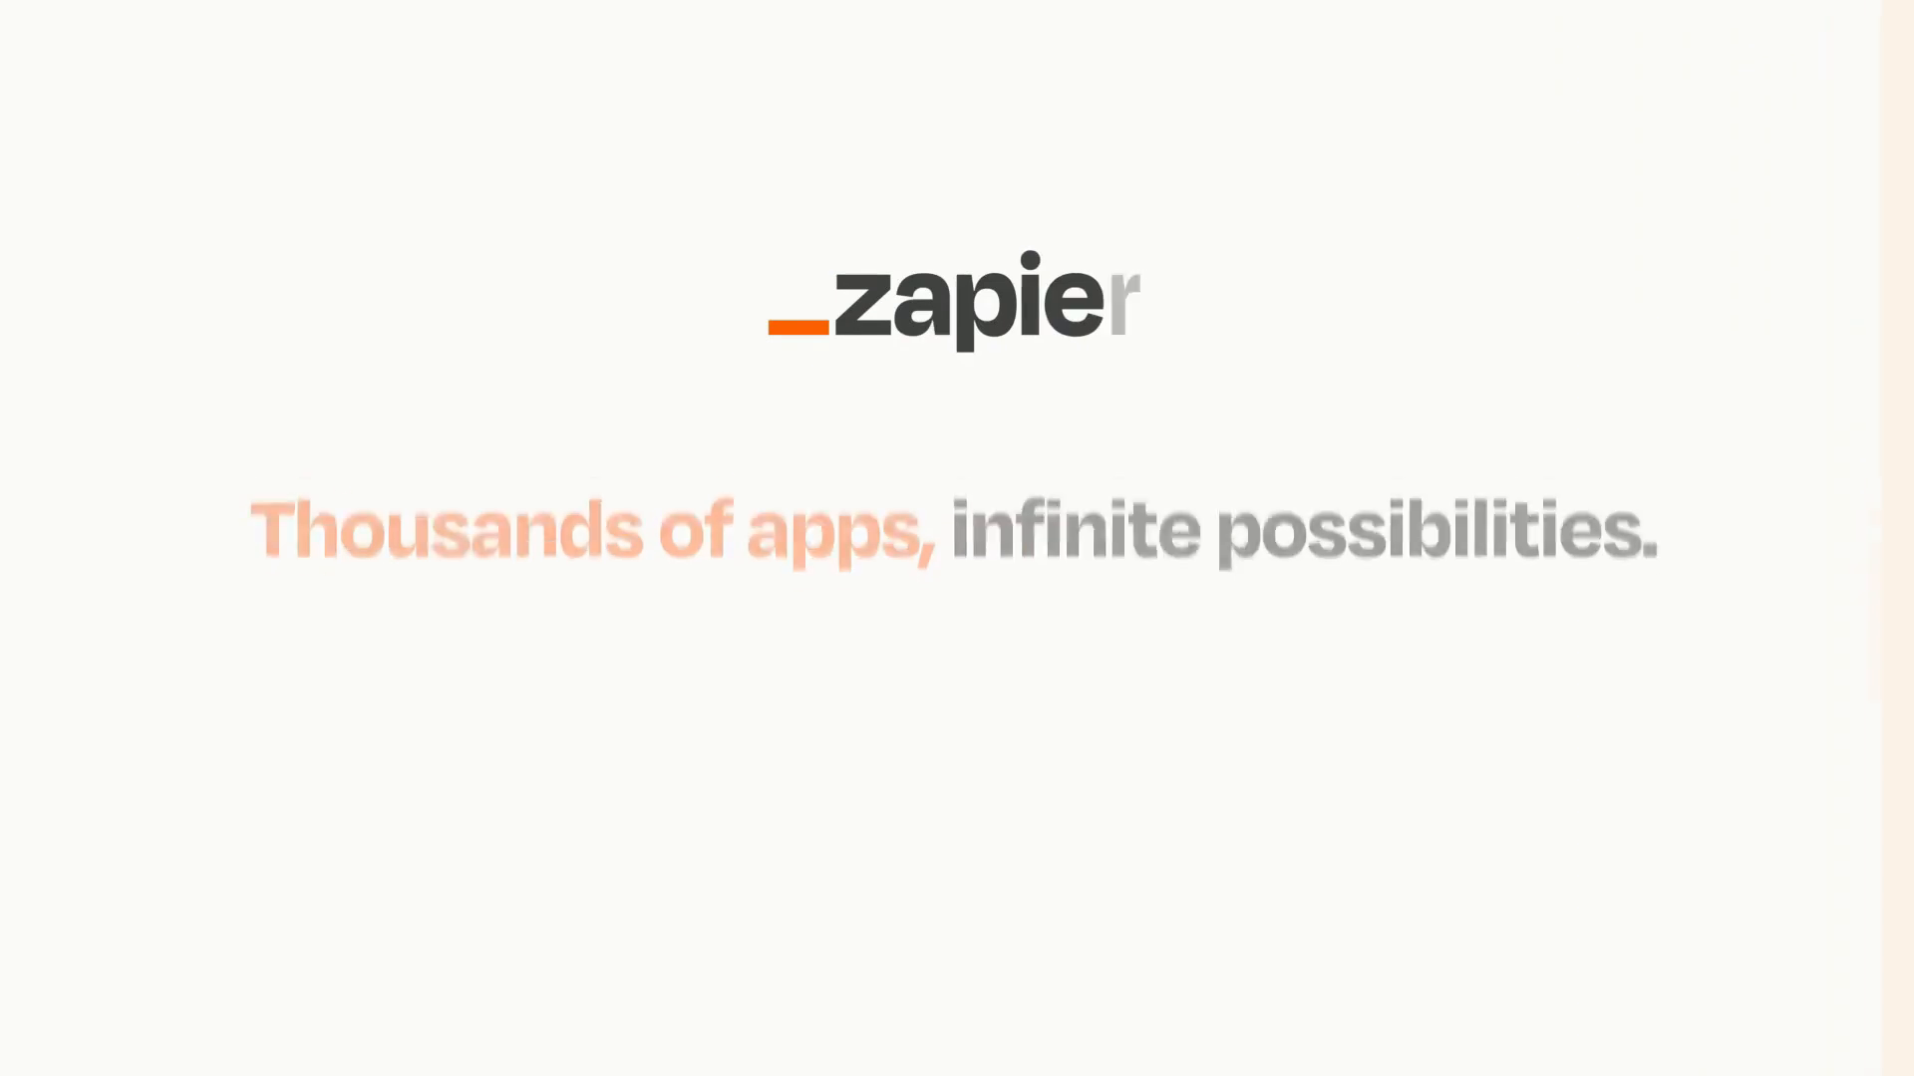